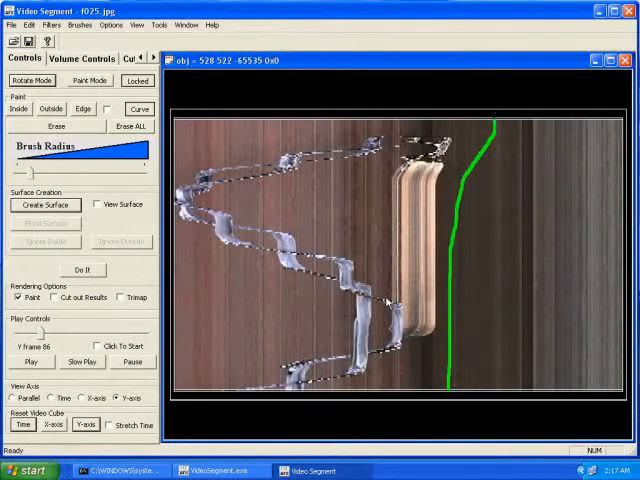
Switch Volume Controls to curve paint mode to draw the green cut curve beside the skateboarder
left_click(94, 204)
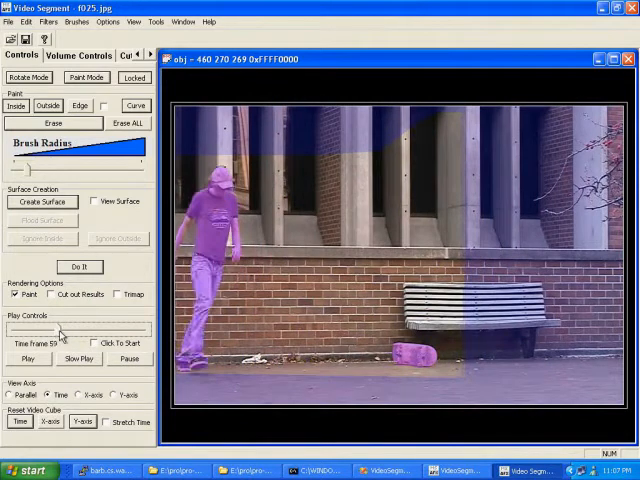
Play the clip to preview the skater and board as a purple cut-out overlay
left_click(28, 358)
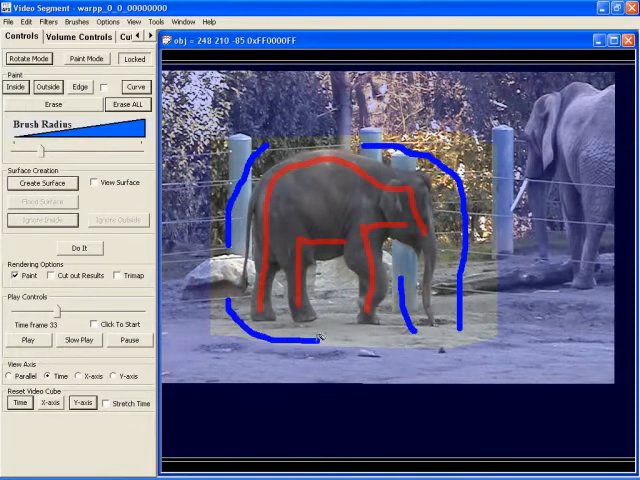
Run Do It to cut out the elephant in purple, then paint a red Inside stroke on its trunk
left_click(80, 248)
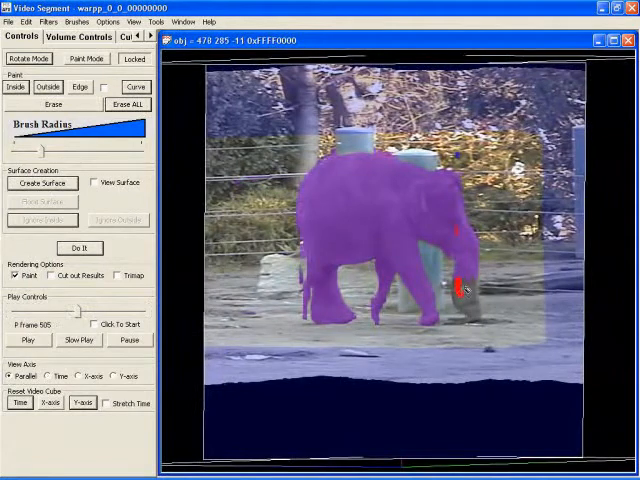
left_click_drag(460, 290, 468, 310)
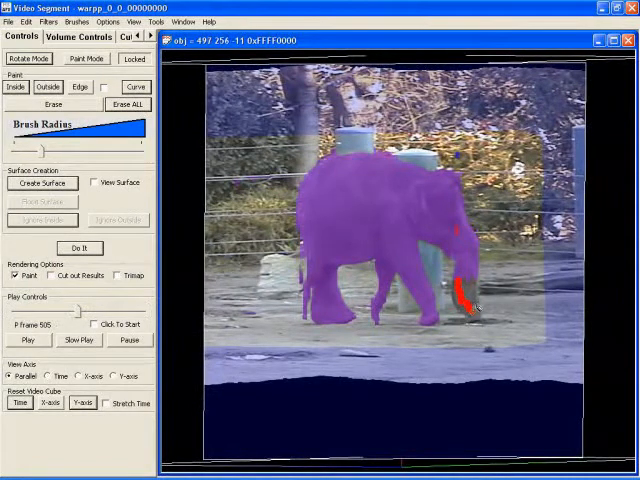